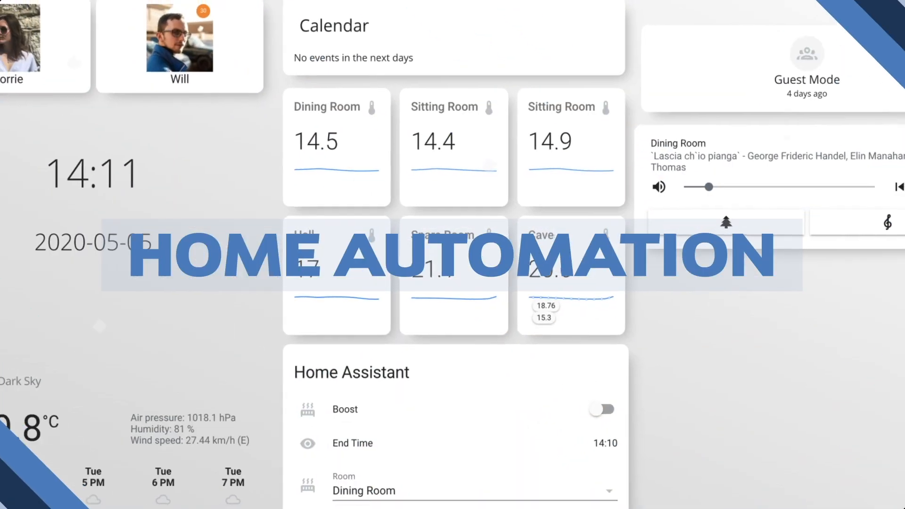
- Scroll up the dashboard overview on the way to the HACS Prerequisites page
scroll("up", 3)
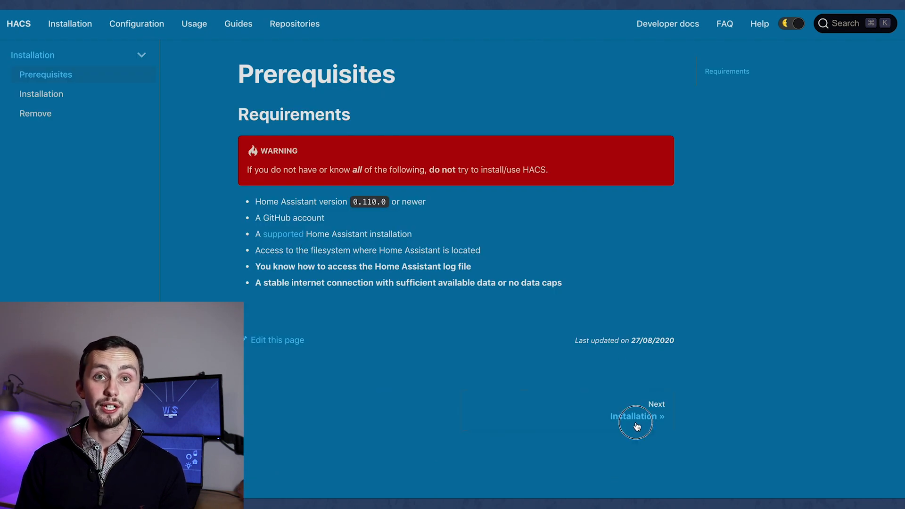
- Follow the 'Next: Installation' link in the HACS documentation
left_click(634, 416)
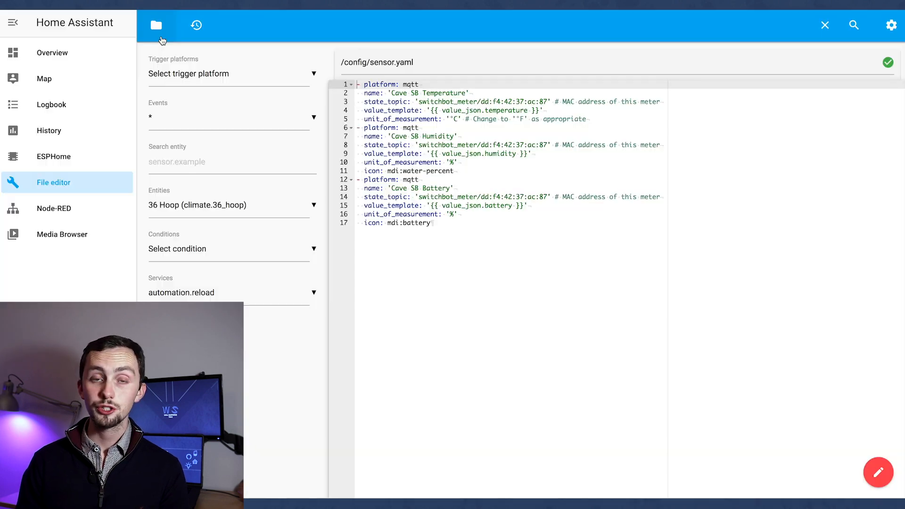
- Create a 'custom_components' folder in the config directory using File editor
left_click(156, 25)
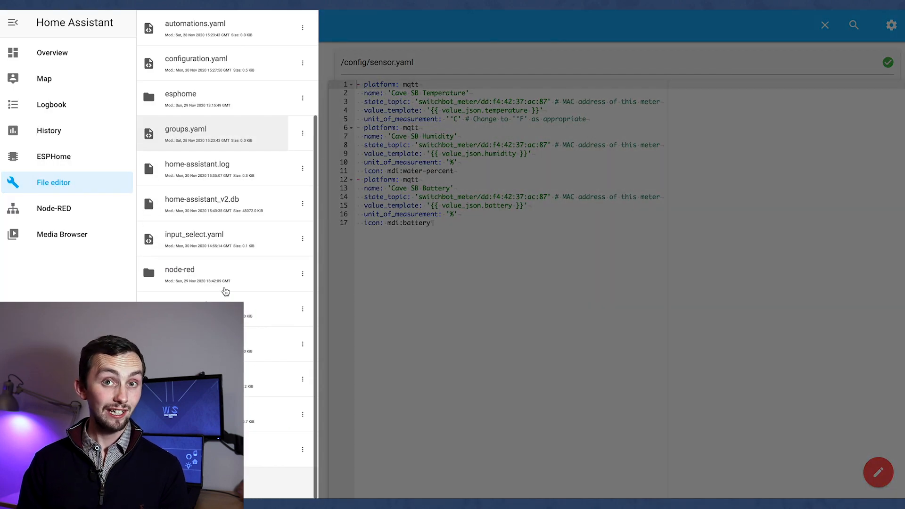
left_click(159, 25)
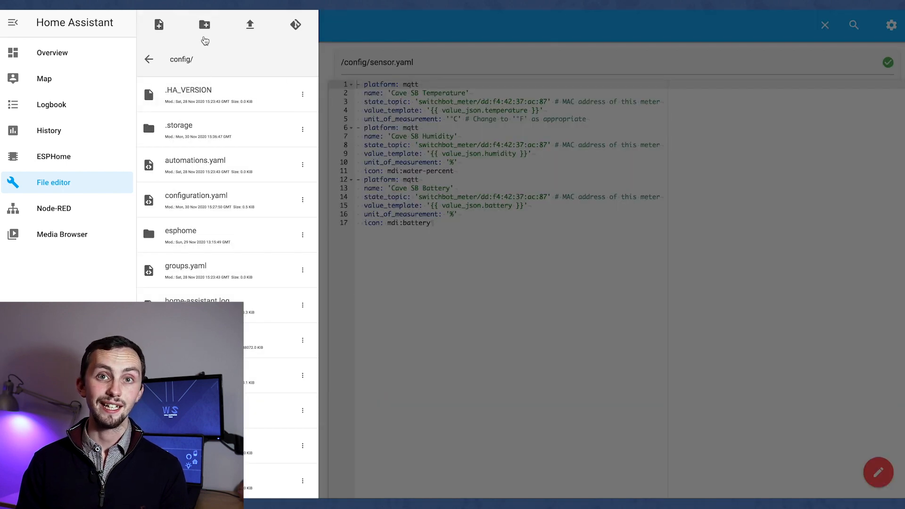
left_click(204, 24)
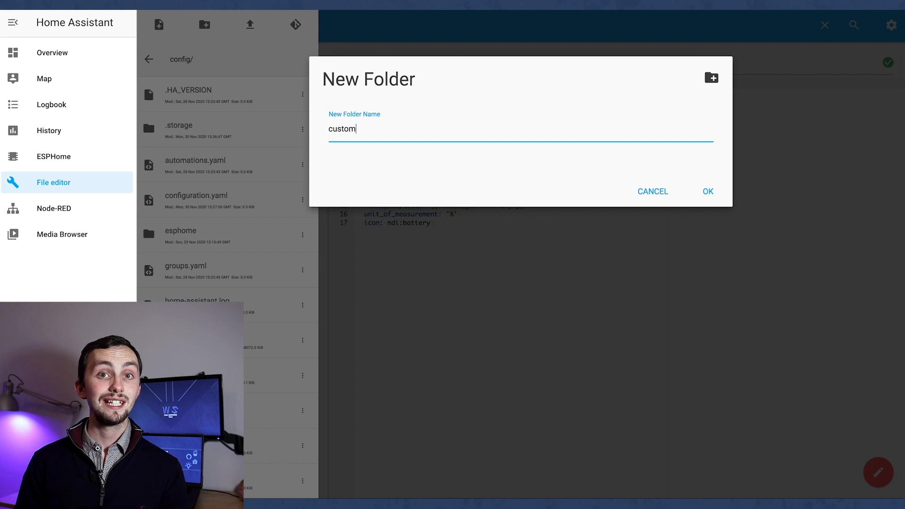
type("_componen")
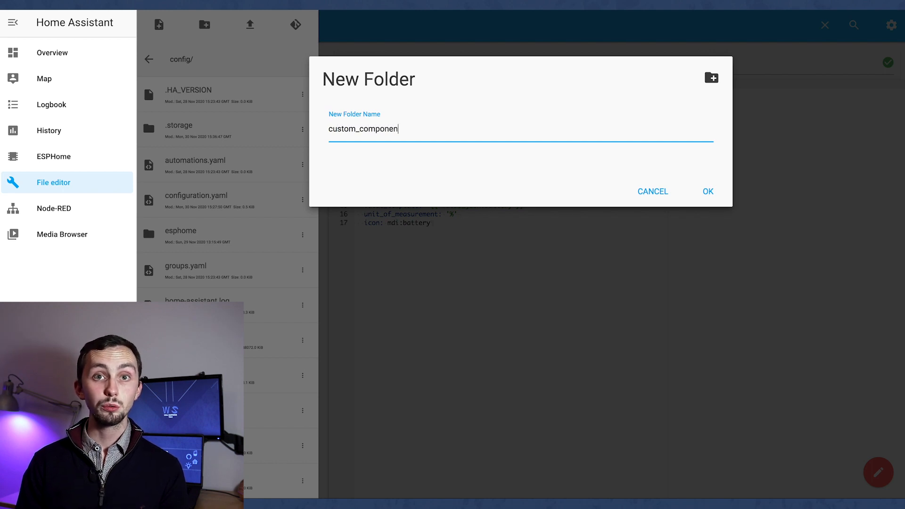
left_click(708, 191)
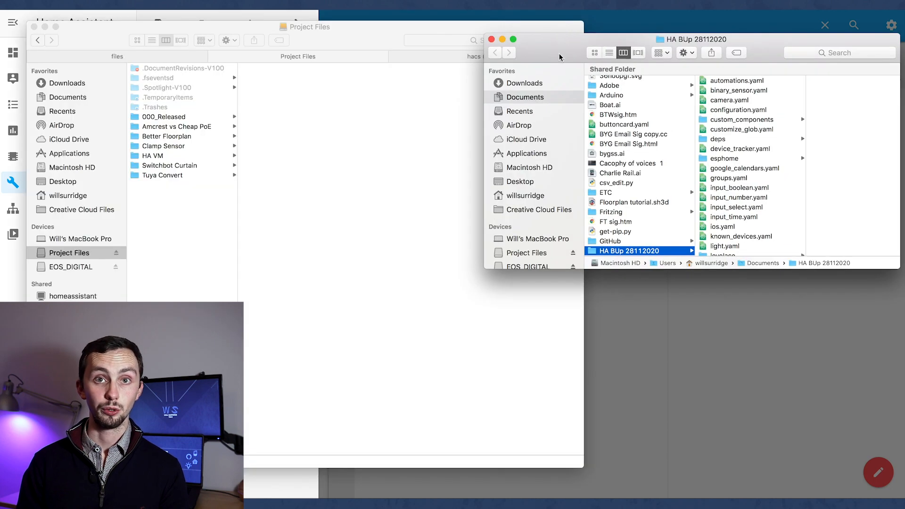
- Browse the backed-up Home Assistant config folder in Finder
left_click(529, 190)
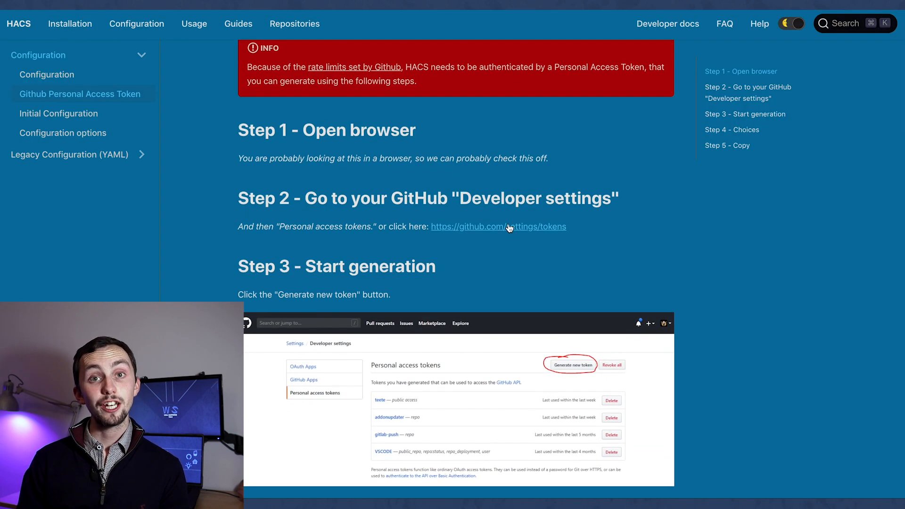
- Generate a new GitHub personal access token, confirming with the saved account password
left_click(498, 226)
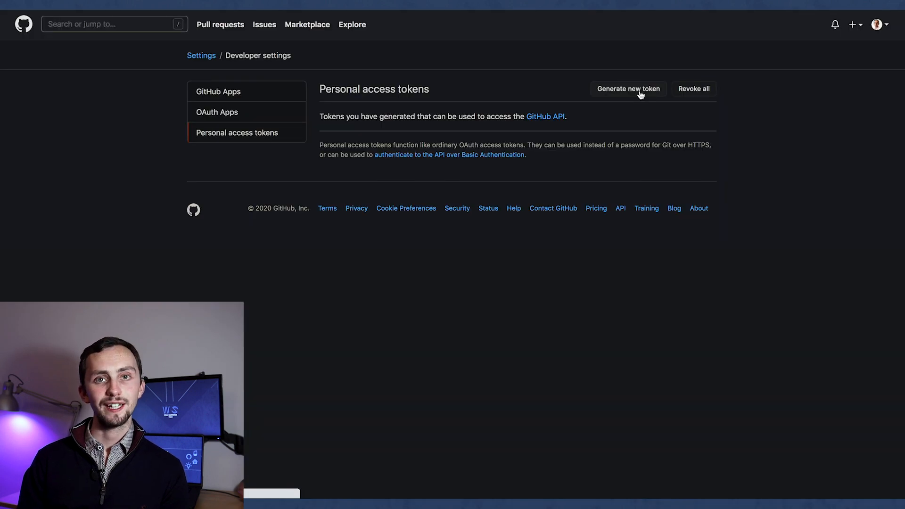
left_click(629, 88)
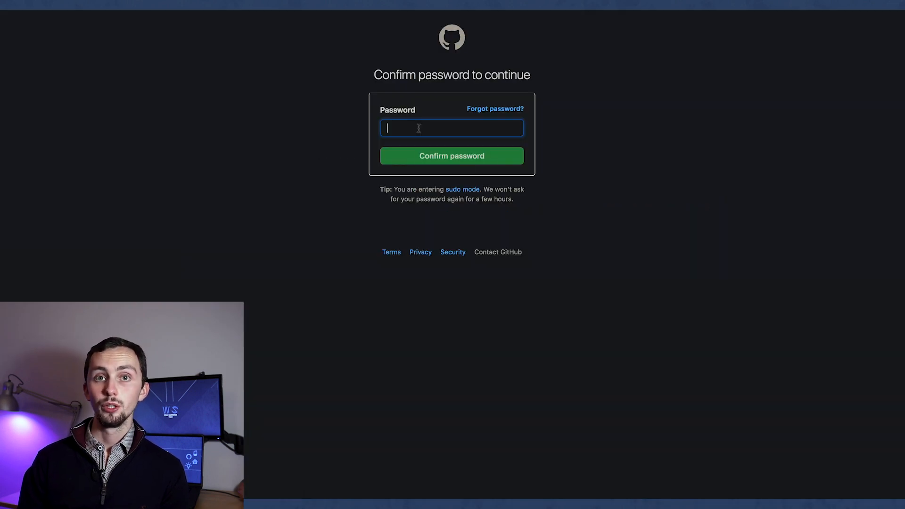
left_click(452, 127)
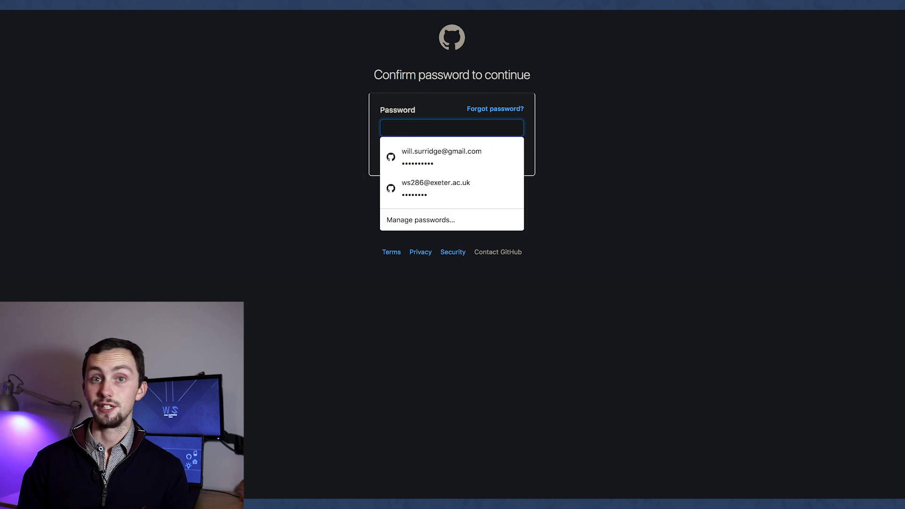
left_click(442, 156)
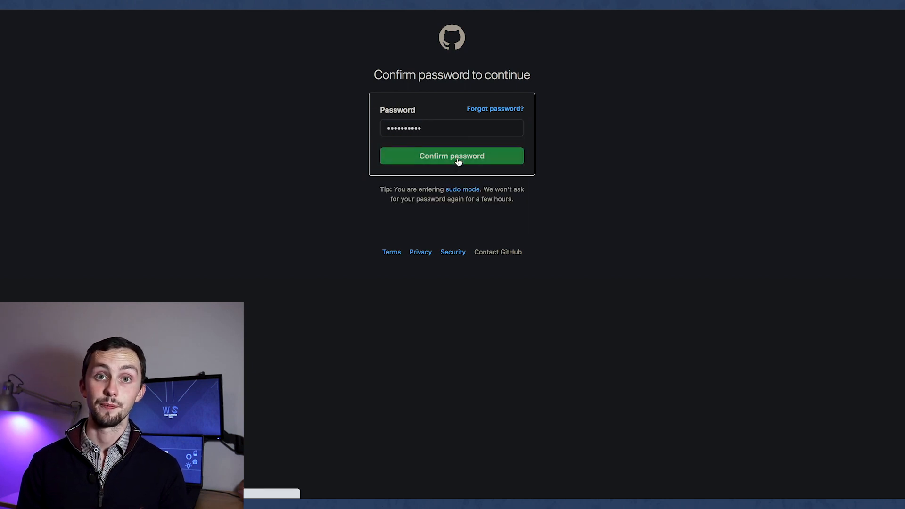
left_click(452, 156)
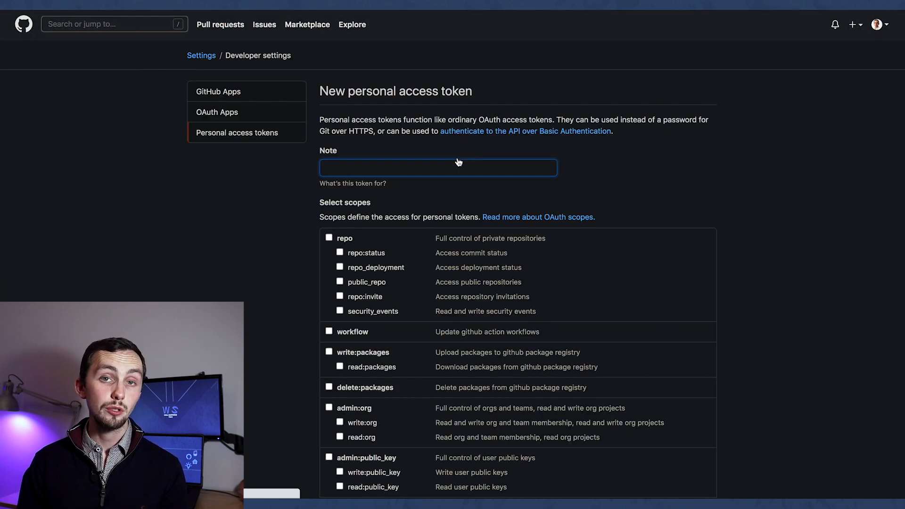
scroll("down", 3)
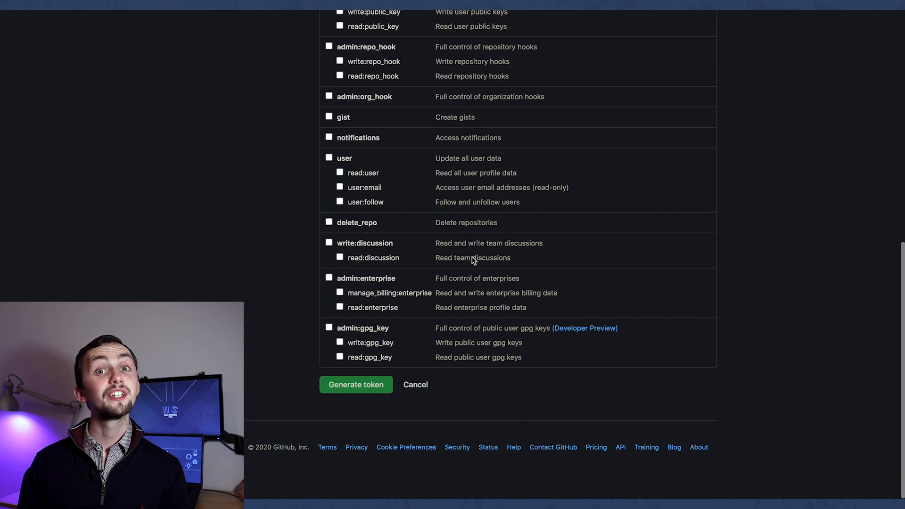
left_click(355, 384)
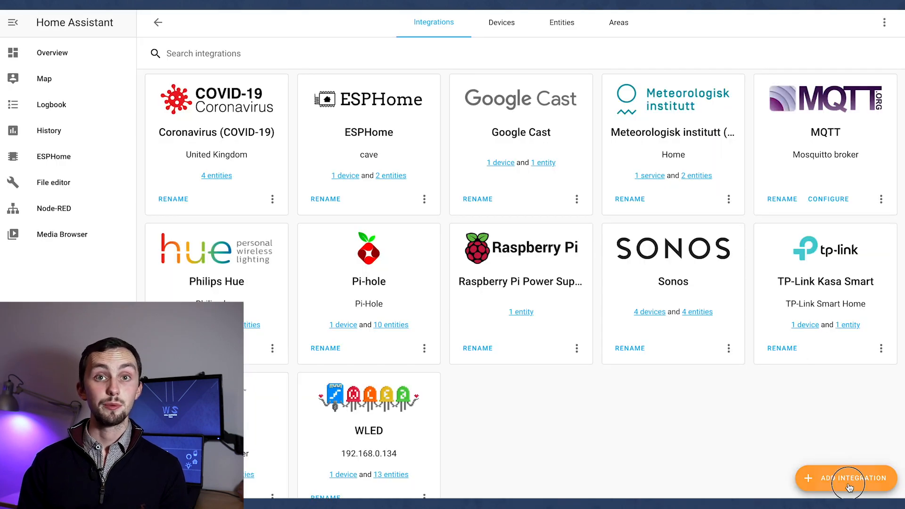
- Add the HACS integration with the GitHub token, assign an area, and finish setup
type("hac")
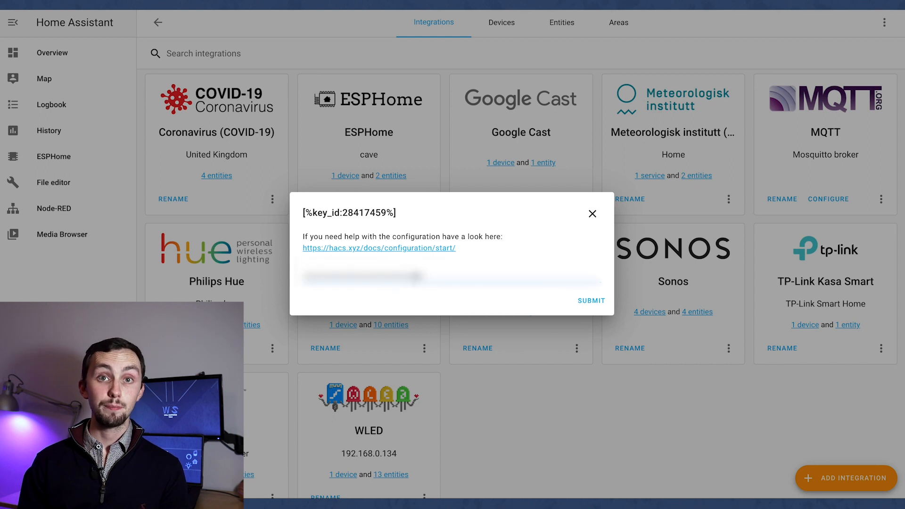
left_click(591, 300)
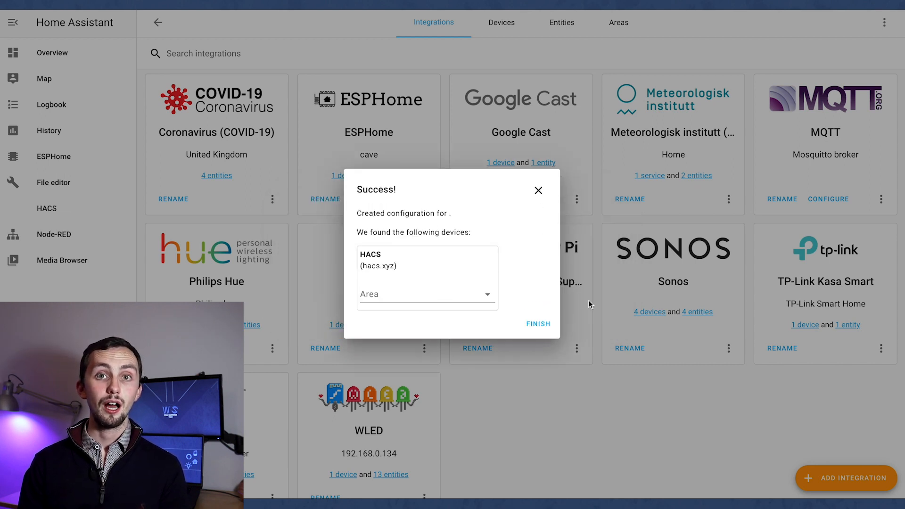
left_click(426, 294)
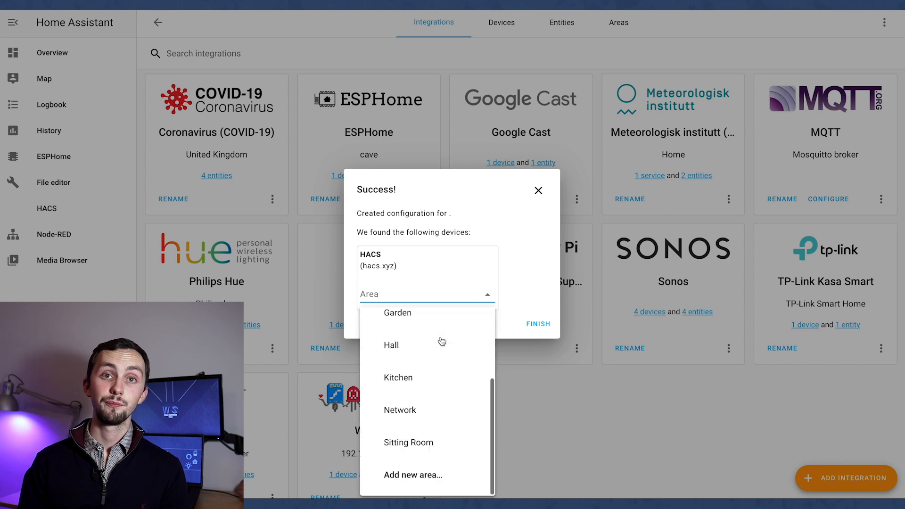
left_click(536, 323)
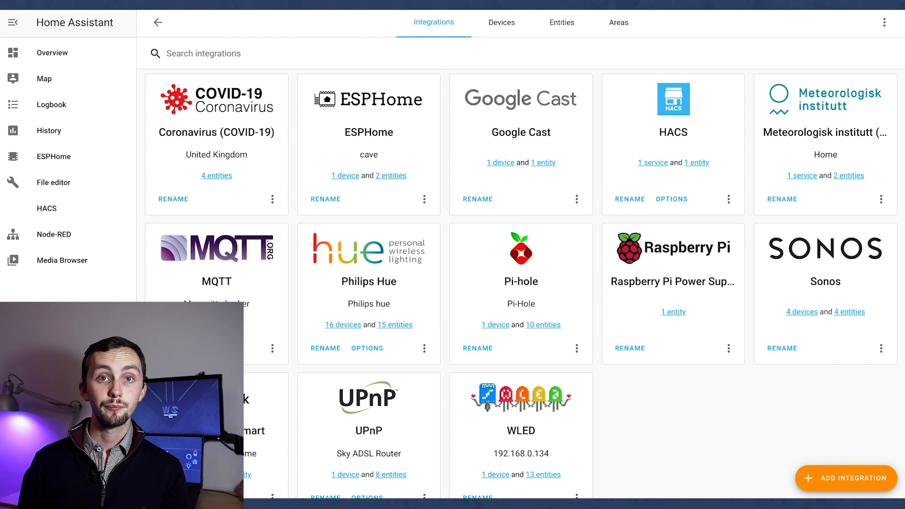
left_click(47, 208)
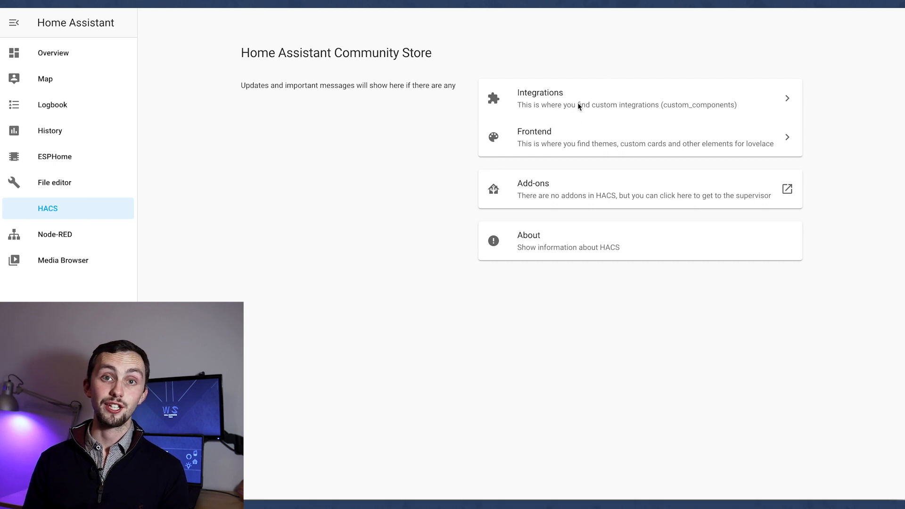
- Open the Integrations section of the HACS store
left_click(636, 98)
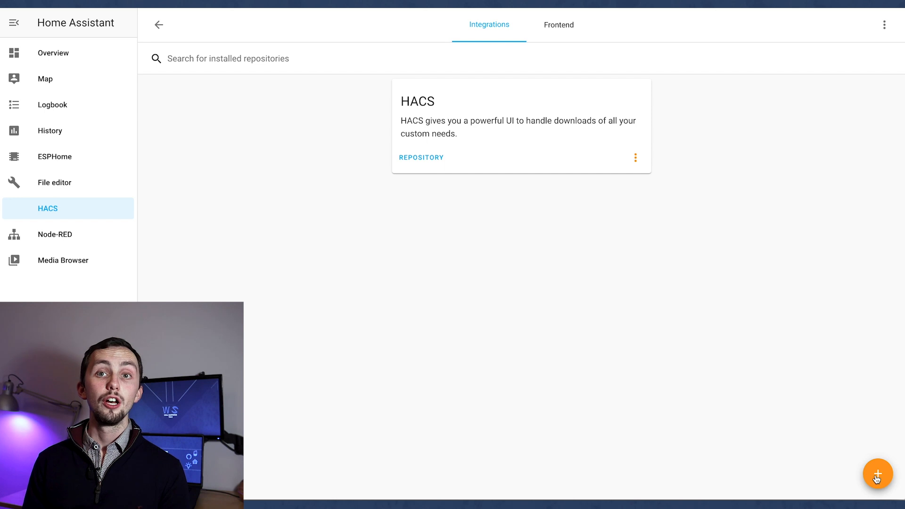
- Find Garbage Collection in the HACS repository list and install version 3.10
left_click(878, 473)
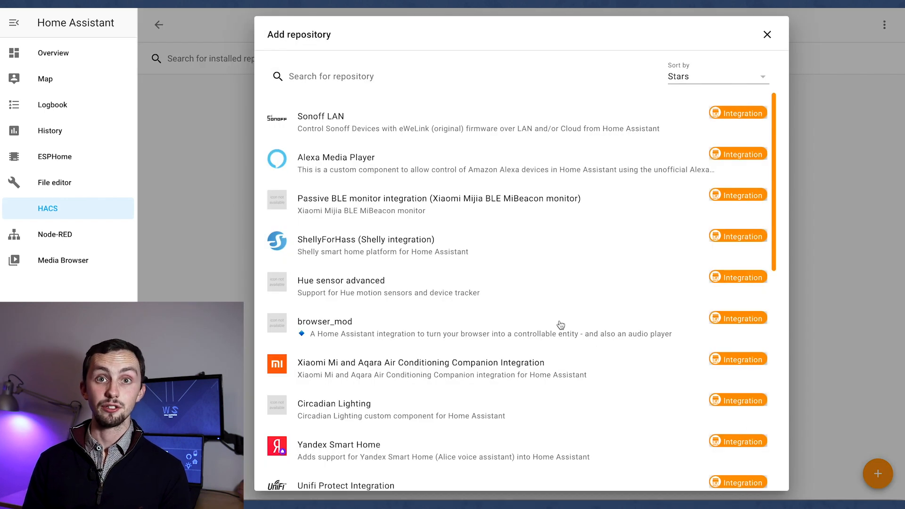
scroll("down", 3)
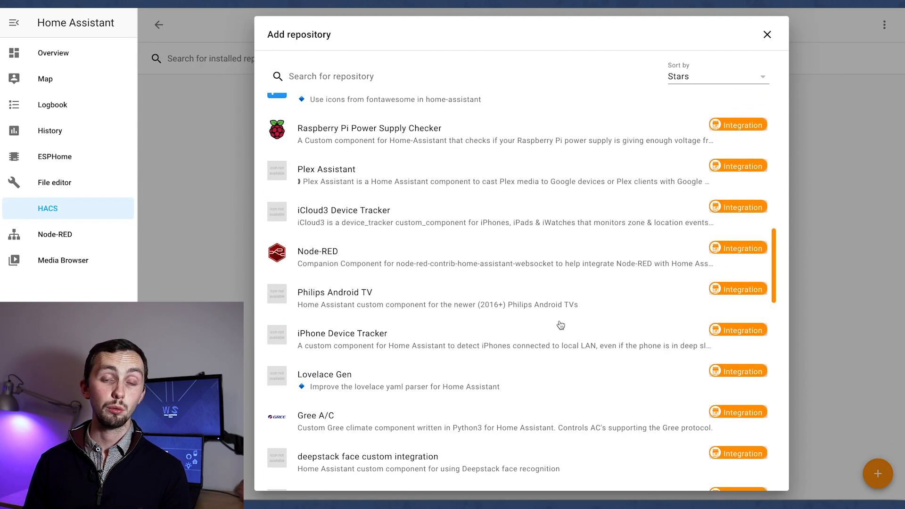
scroll("down", 3)
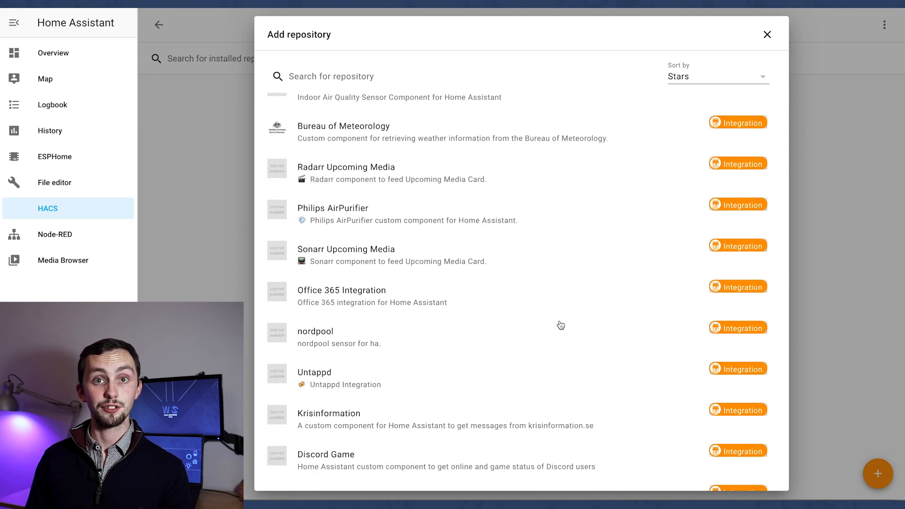
scroll("down", 3)
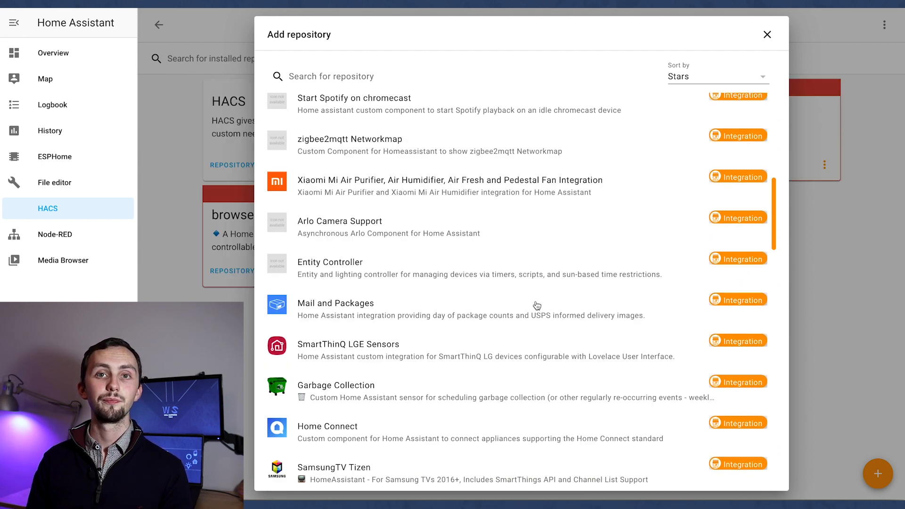
left_click(337, 386)
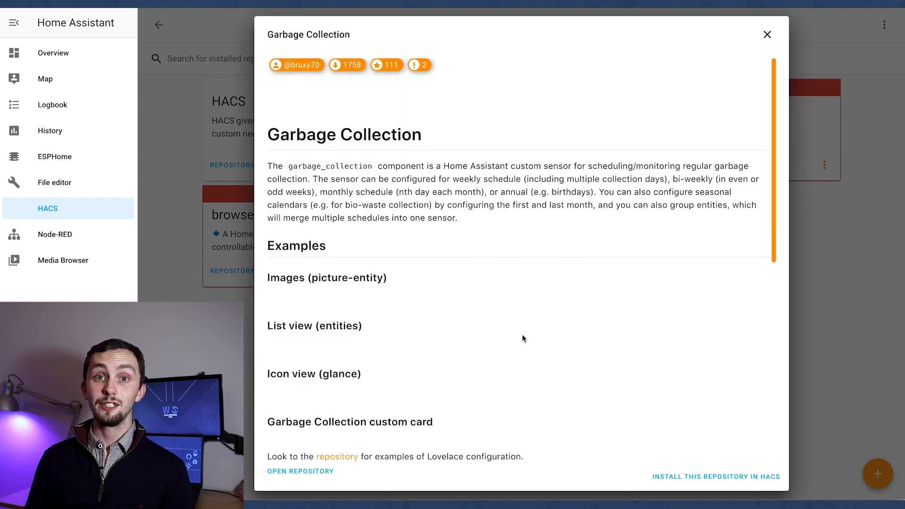
scroll("down", 3)
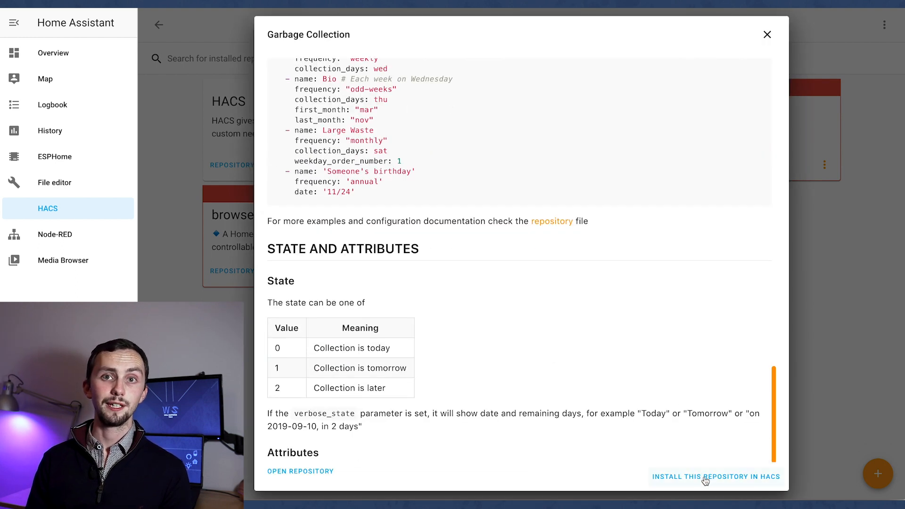
left_click(717, 477)
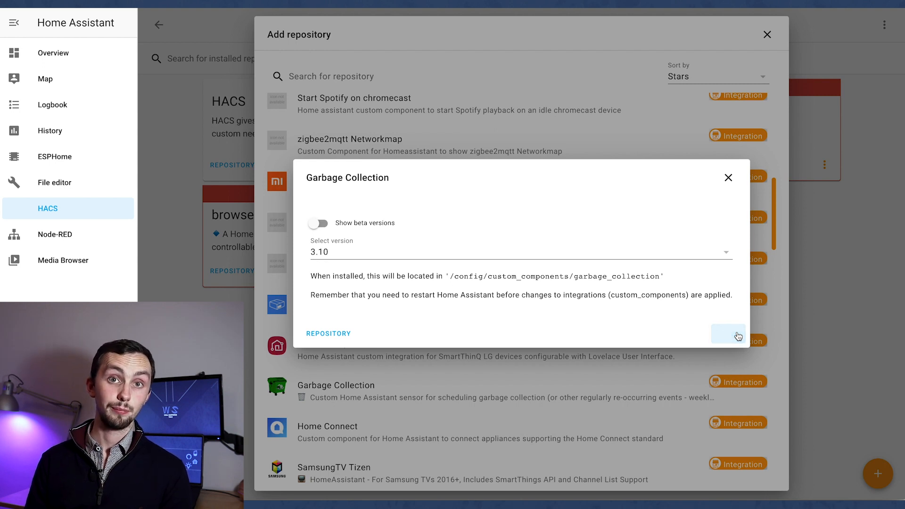
mouse_move(811, 283)
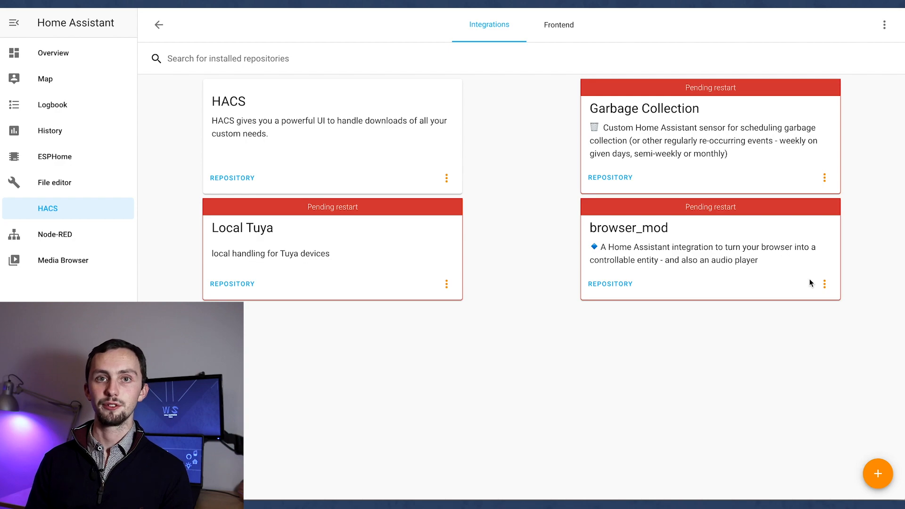
- Switch HACS to the Frontend repositories section
left_click(558, 25)
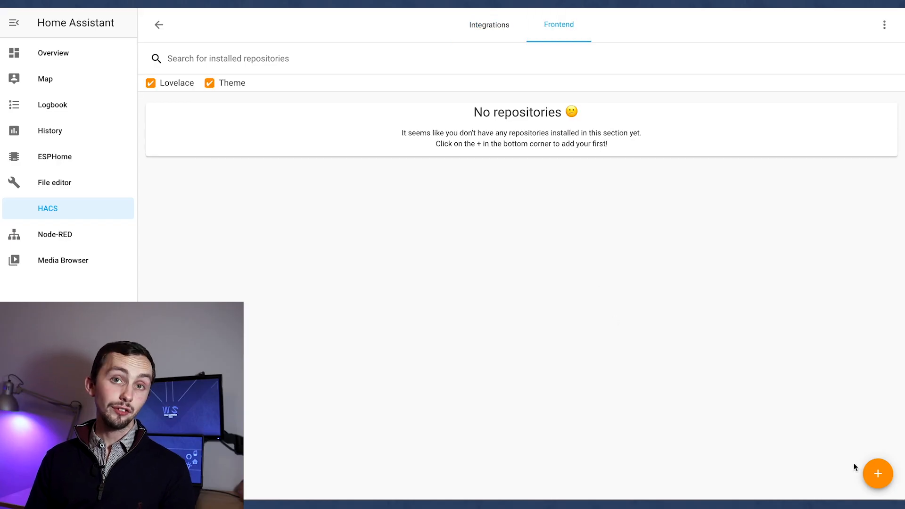
- Install Mini Graph Card v0.9.4 from HACS and reload the browser
left_click(878, 474)
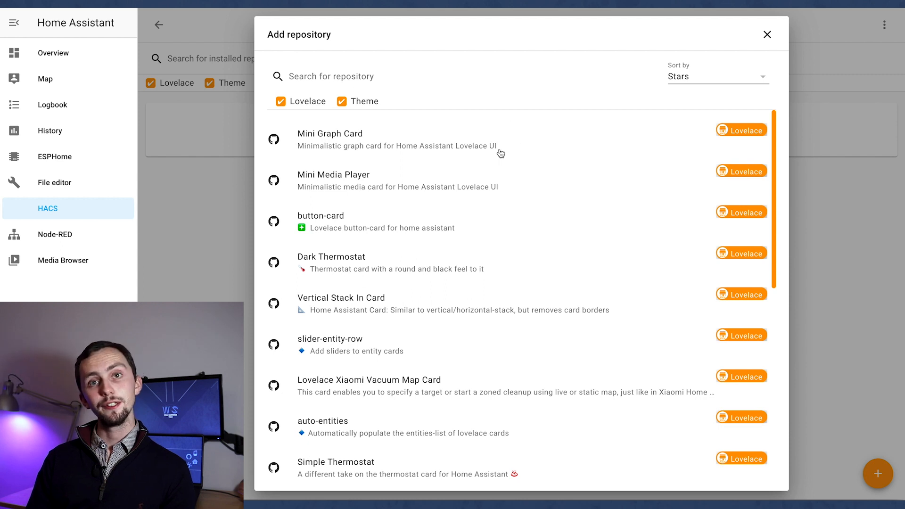
left_click(330, 139)
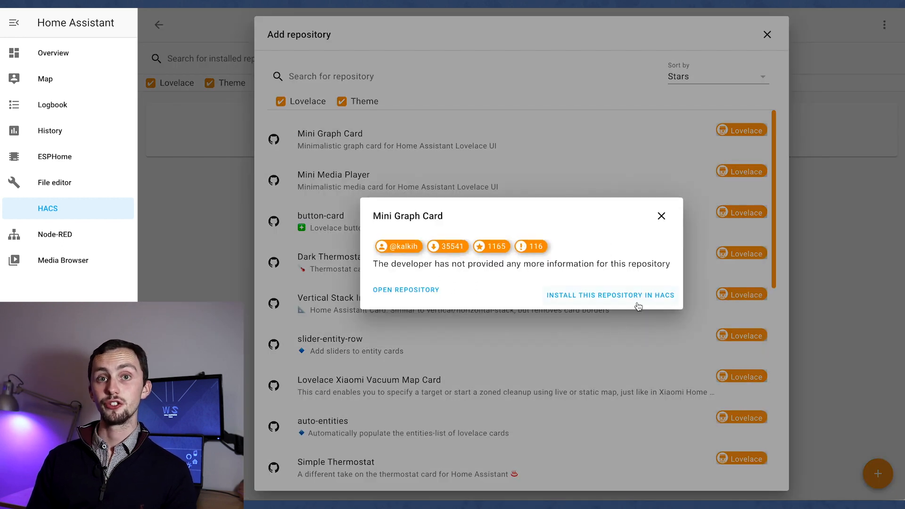
left_click(610, 295)
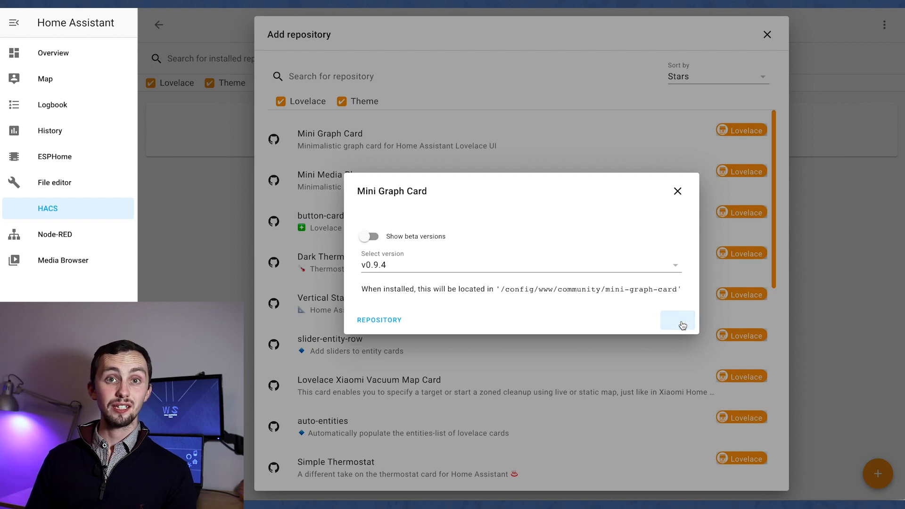
left_click(677, 320)
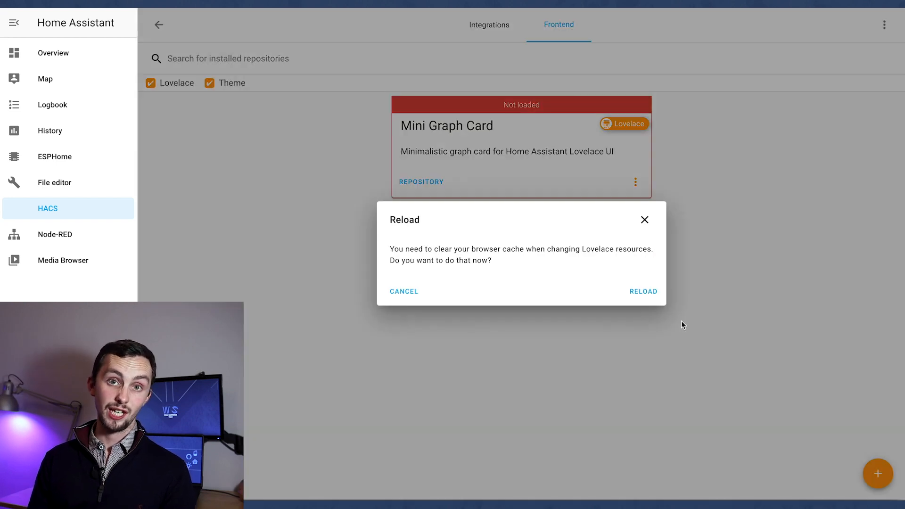
mouse_move(643, 291)
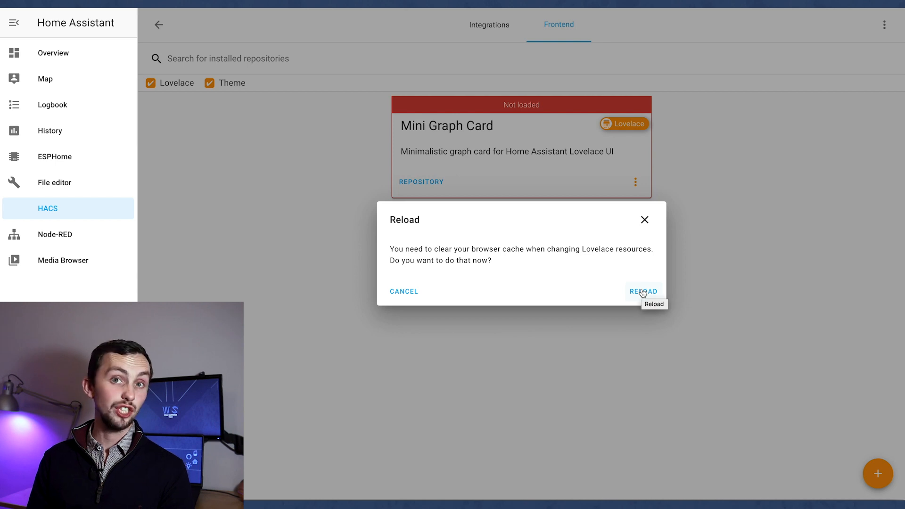
left_click(643, 291)
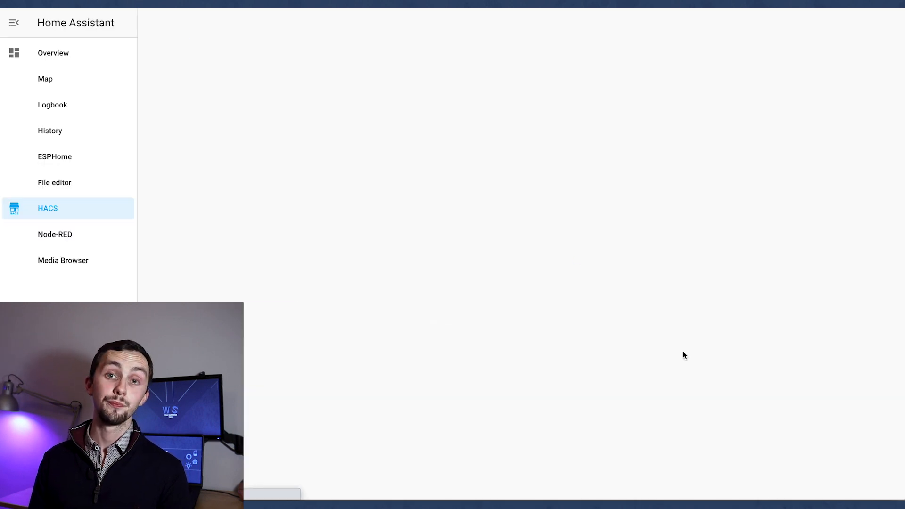
- Find Mini Media Player among HACS frontend repositories and install it
left_click(878, 474)
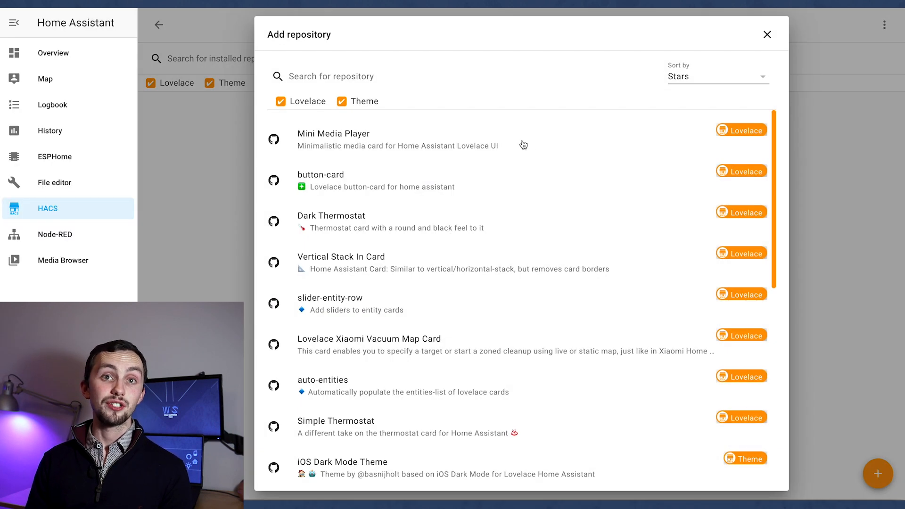
left_click(333, 133)
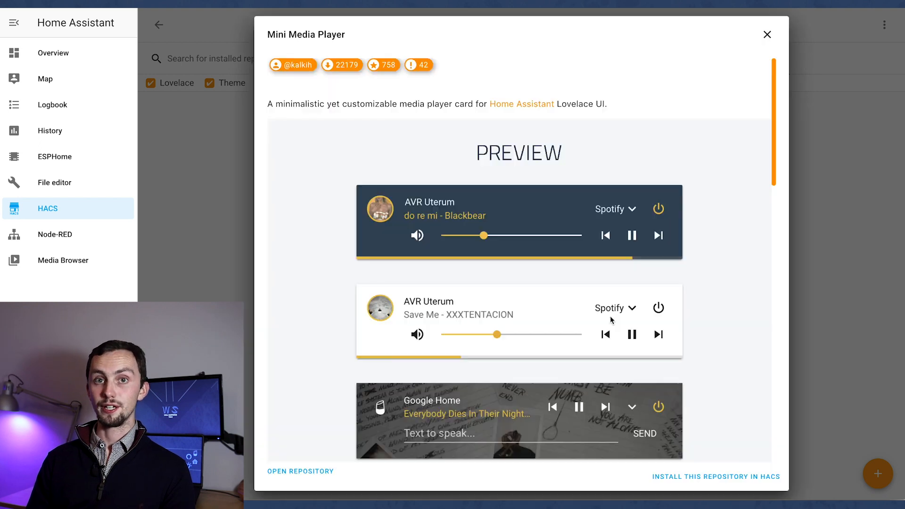
left_click(716, 477)
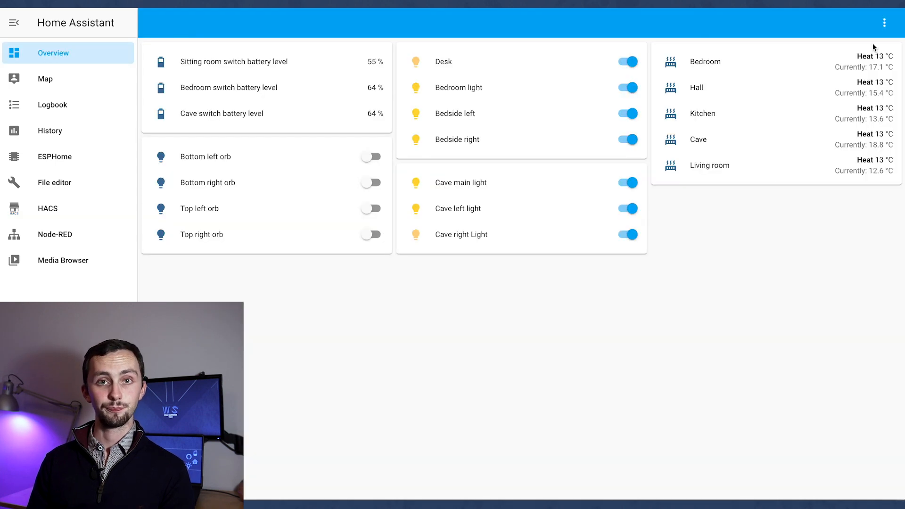
- Put the Overview dashboard in edit mode and add a blank Manual card
left_click(884, 23)
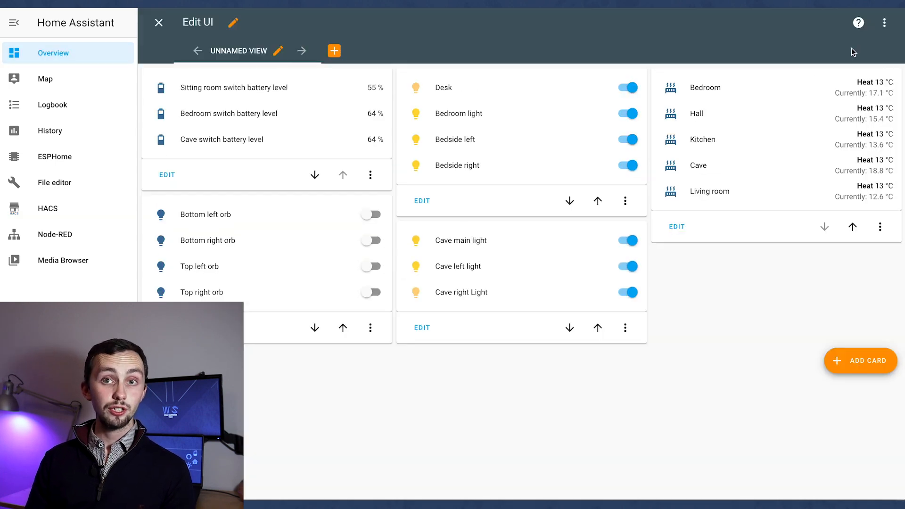
left_click(861, 361)
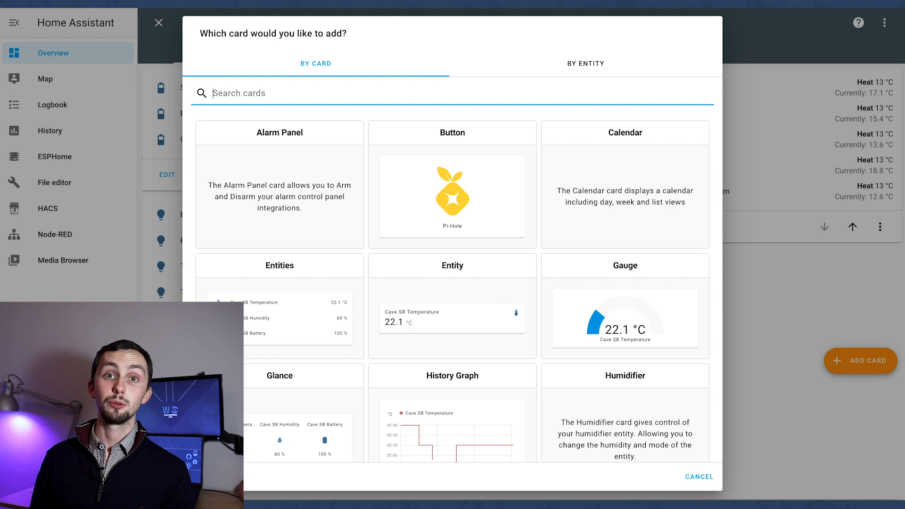
scroll("down", 3)
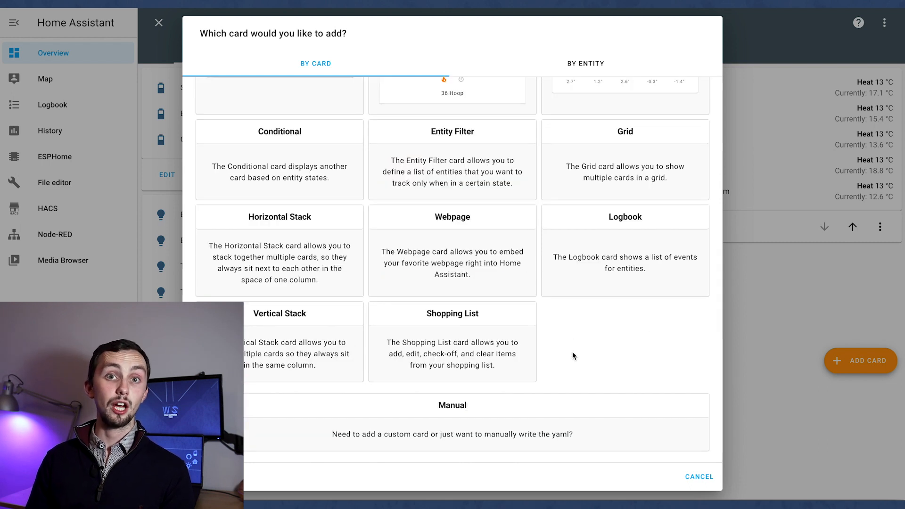
mouse_move(493, 428)
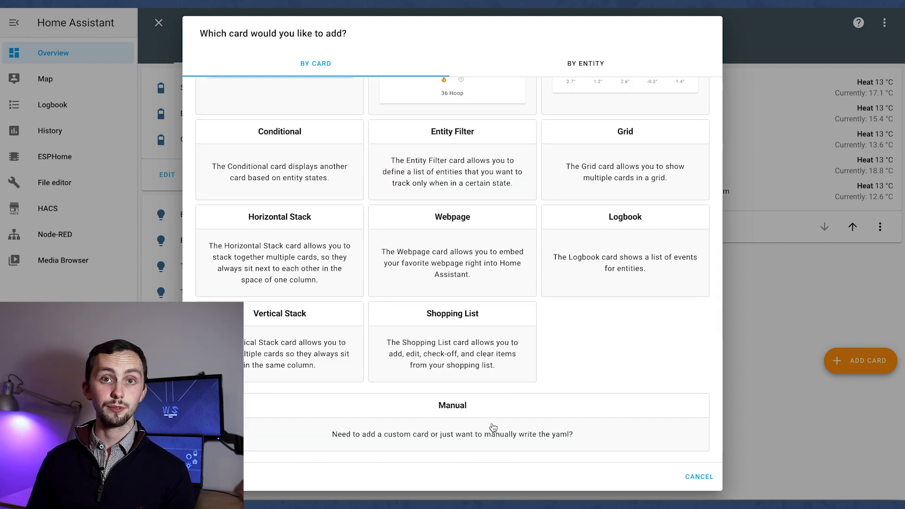
left_click(452, 405)
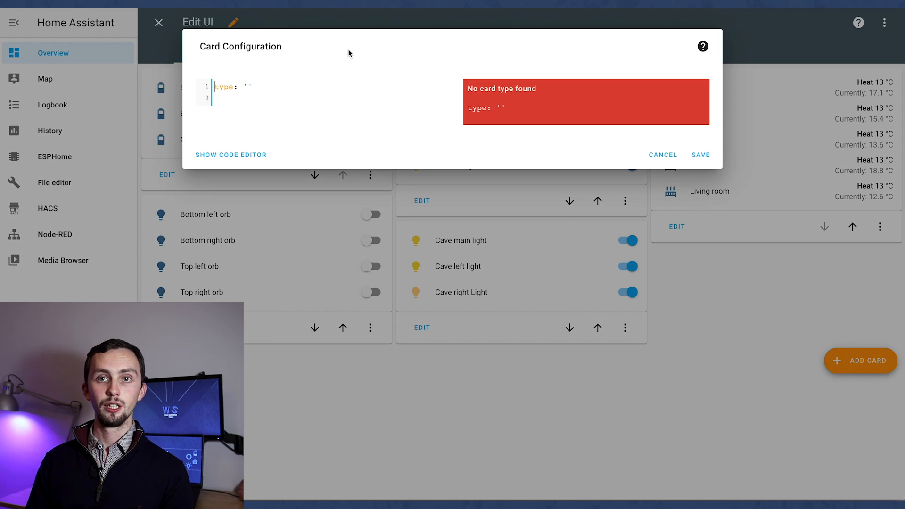
- Save a custom:mini-media-player card with entity media_player.kitchen
type("custom:mini-media-player")
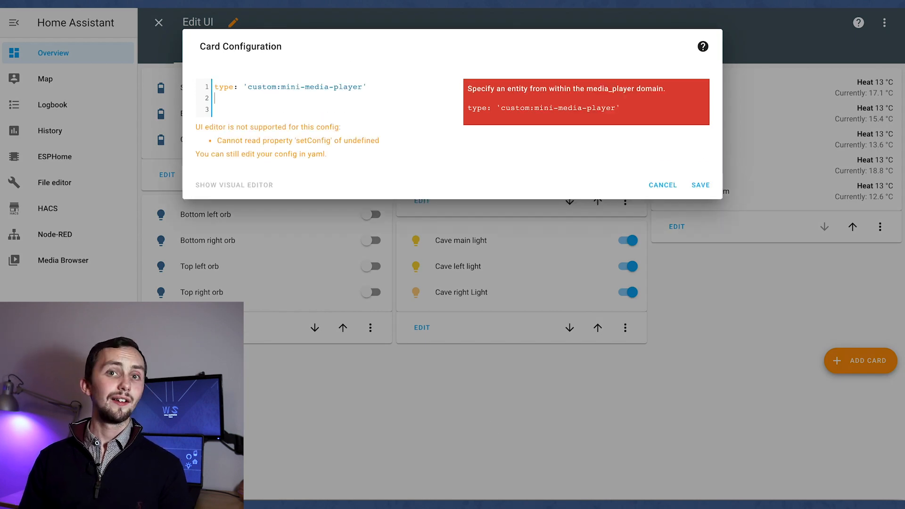
type("entity:")
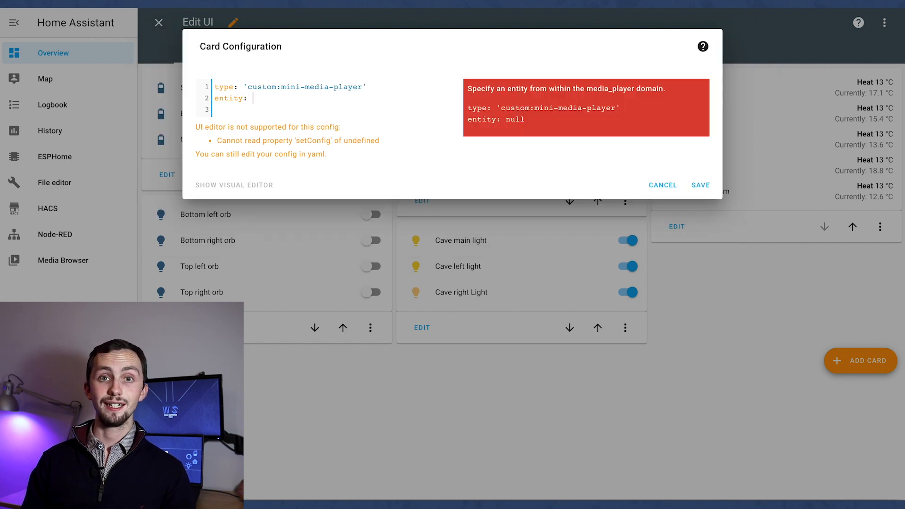
type("media")
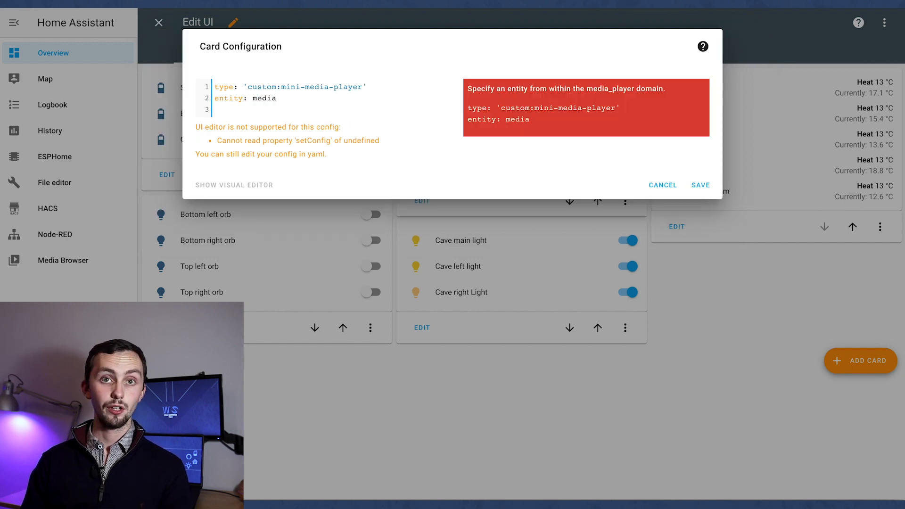
type("_player")
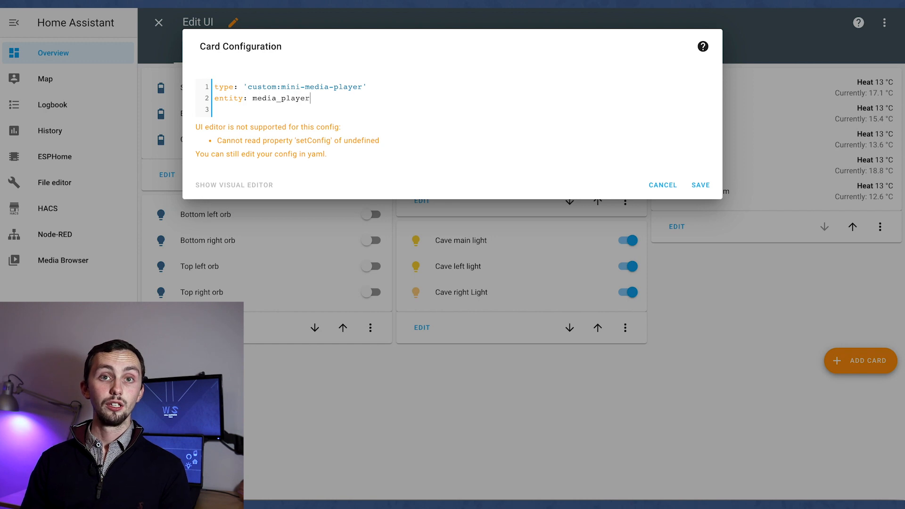
type(".kitchen")
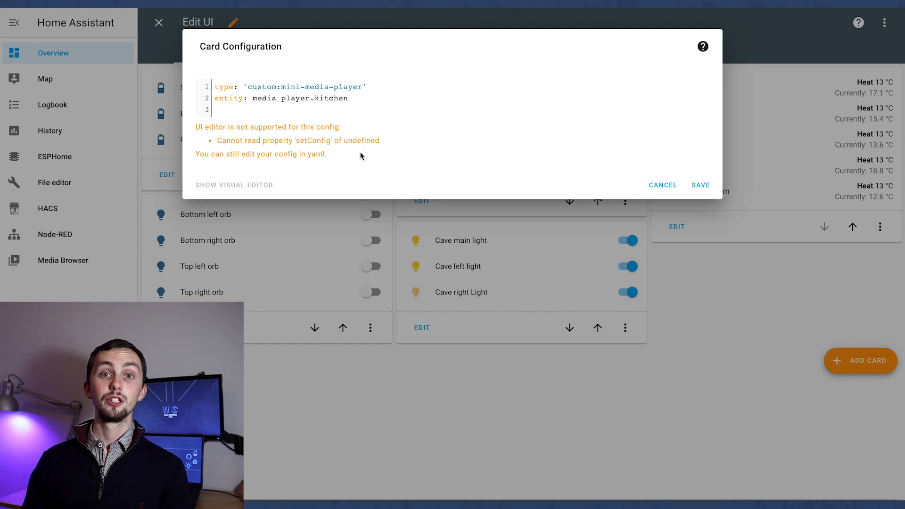
mouse_move(345, 154)
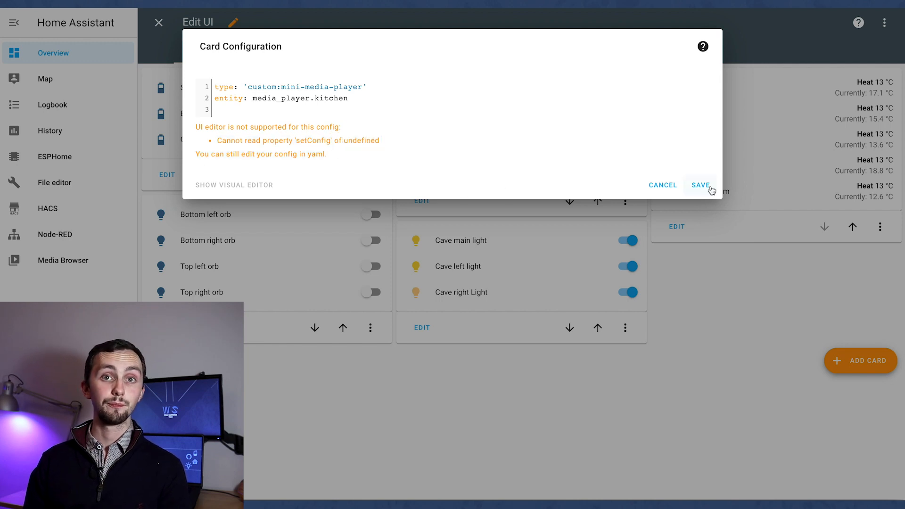
left_click(700, 185)
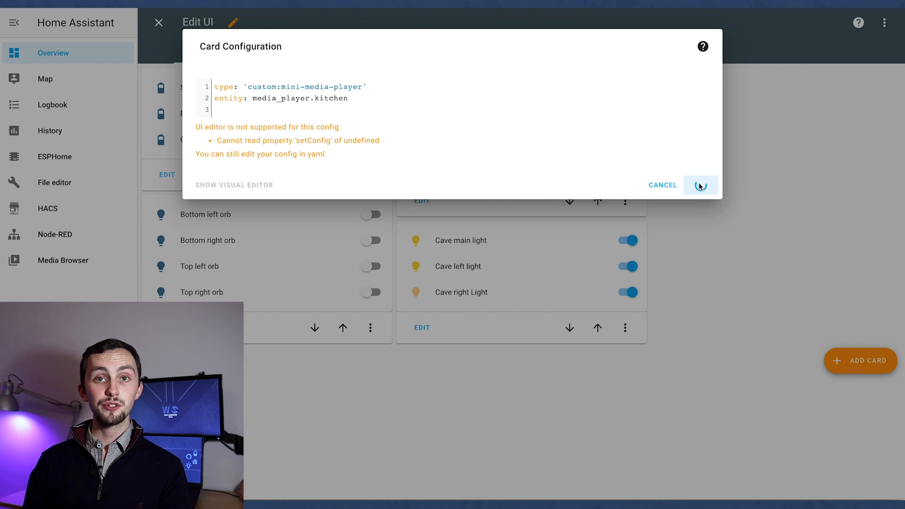
left_click(701, 185)
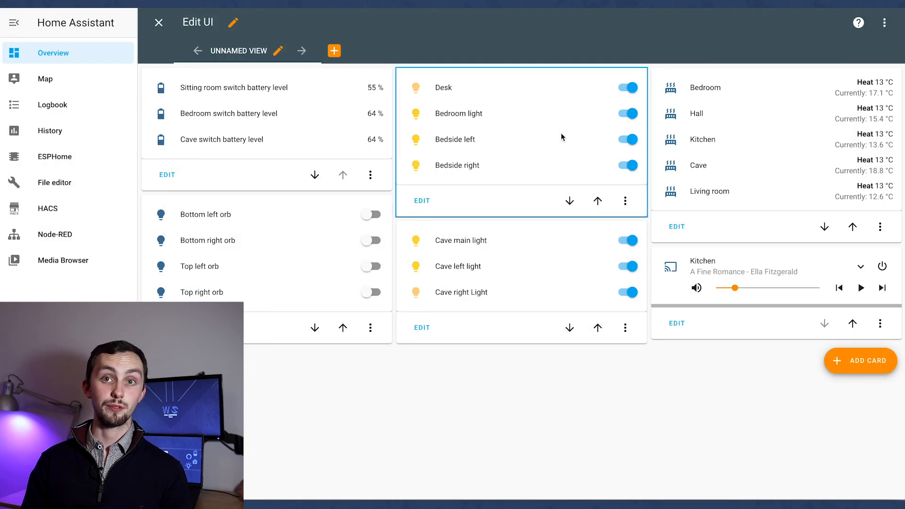
- Exit dashboard edit mode, leaving the kitchen Mini Media Player card on Overview
left_click(157, 23)
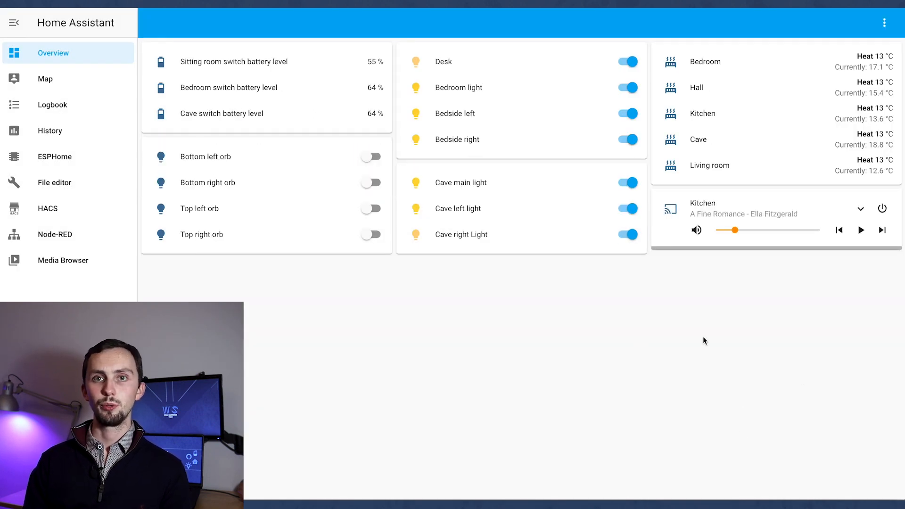
mouse_move(645, 326)
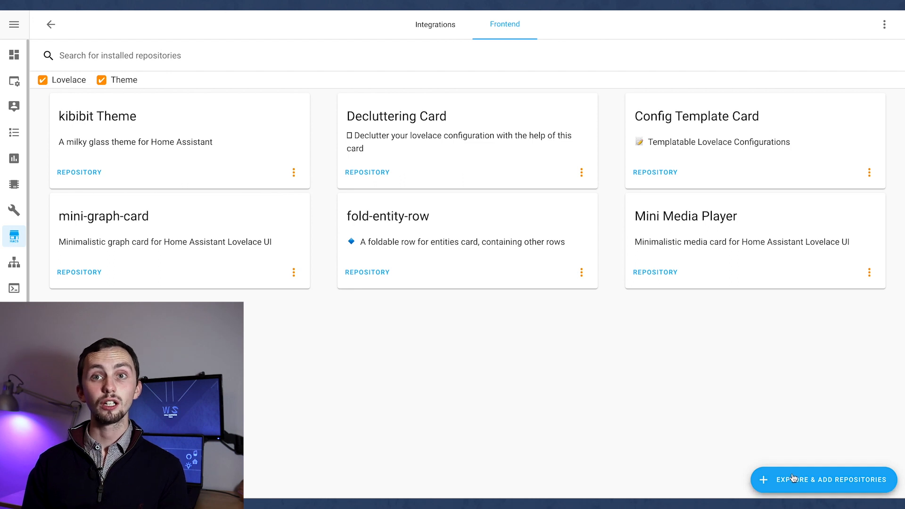
- Search HACS repositories for 'glass' and install Caule Themes Pack 1
left_click(823, 480)
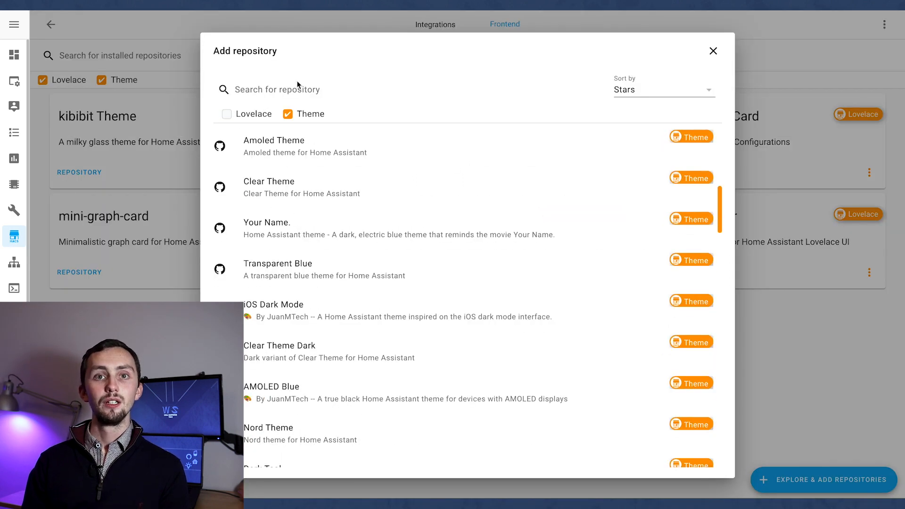
type("glass")
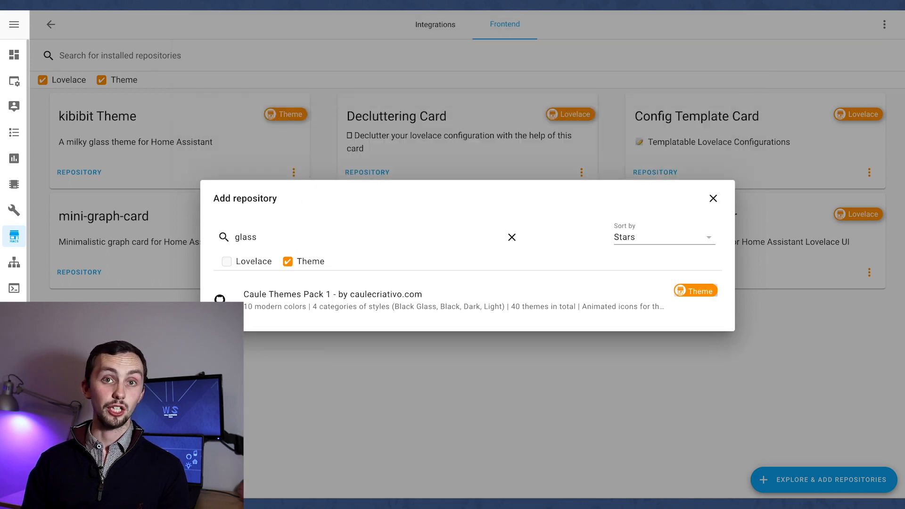
left_click(332, 294)
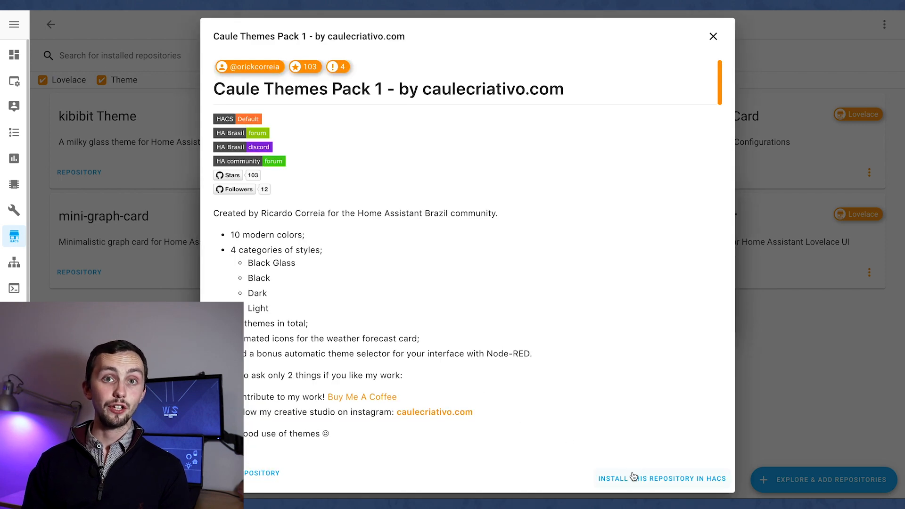
left_click(662, 478)
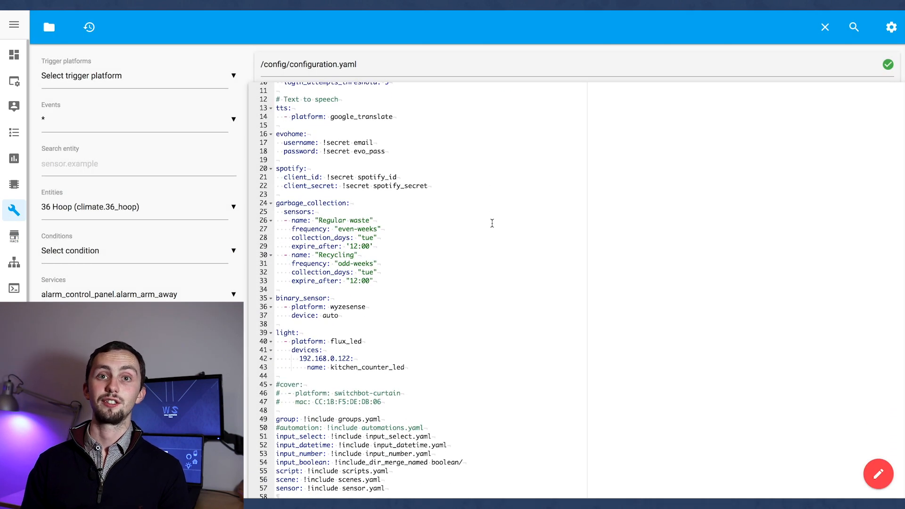
- Verify the frontend themes: !include_dir_merge_named themes line, then go back to Overview
scroll("up", 3)
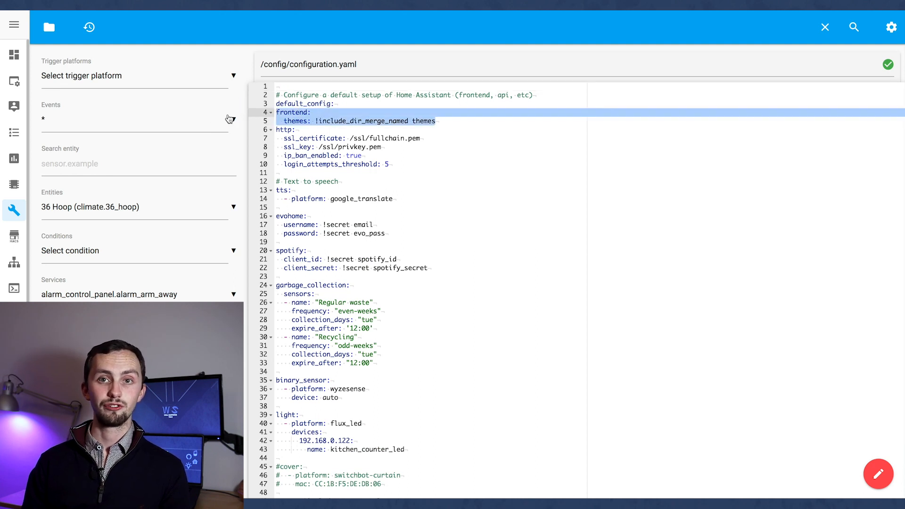
left_click(340, 121)
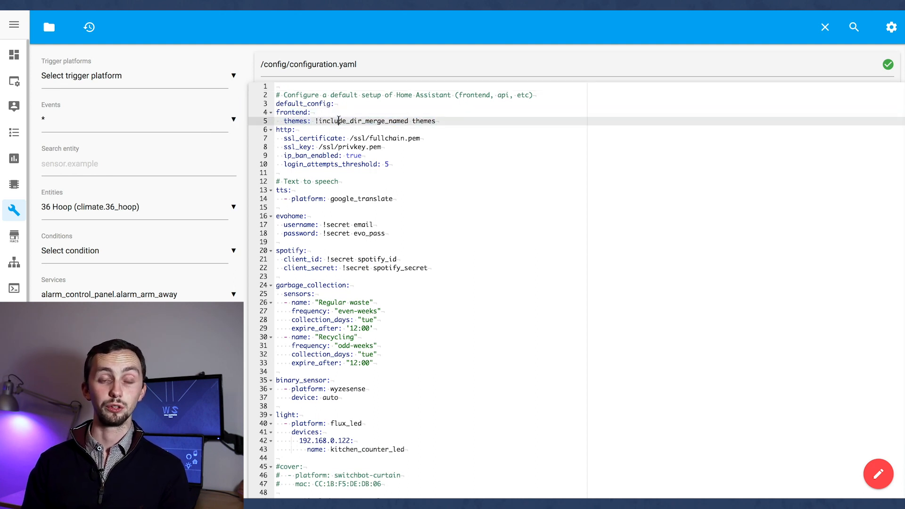
mouse_move(14, 54)
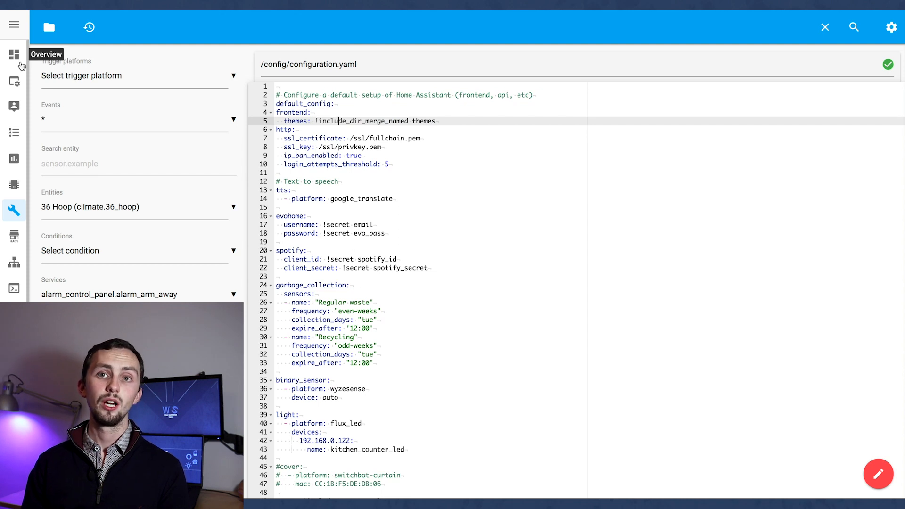
left_click(14, 55)
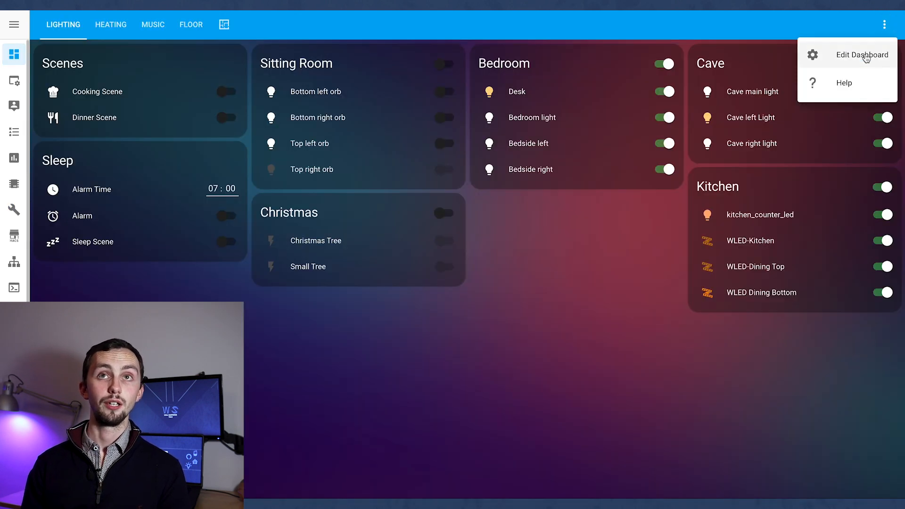
- In dashboard edit mode, choose Caule Black Pink in the Lighting view's Theme dropdown
left_click(862, 54)
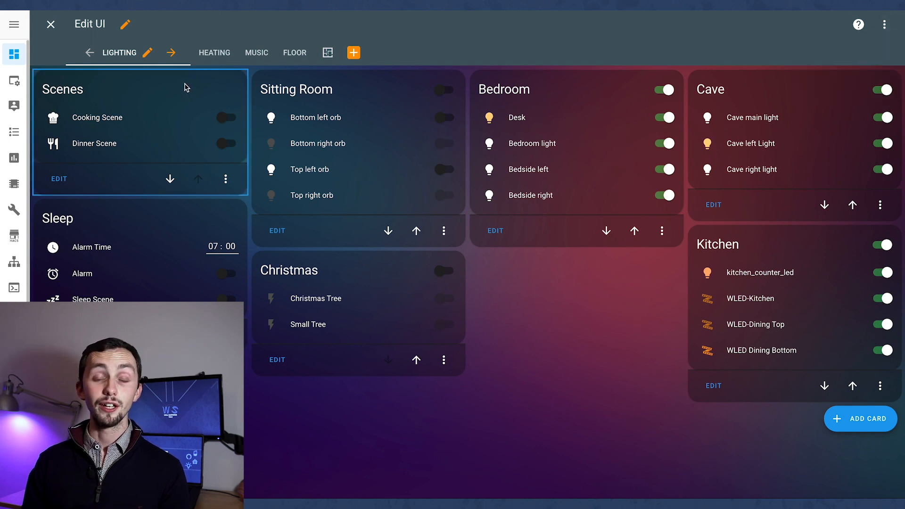
left_click(148, 52)
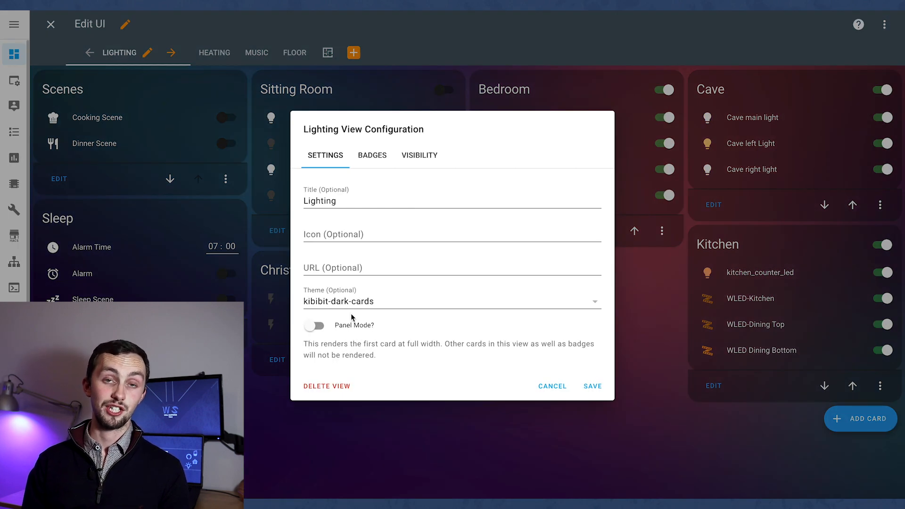
left_click(452, 301)
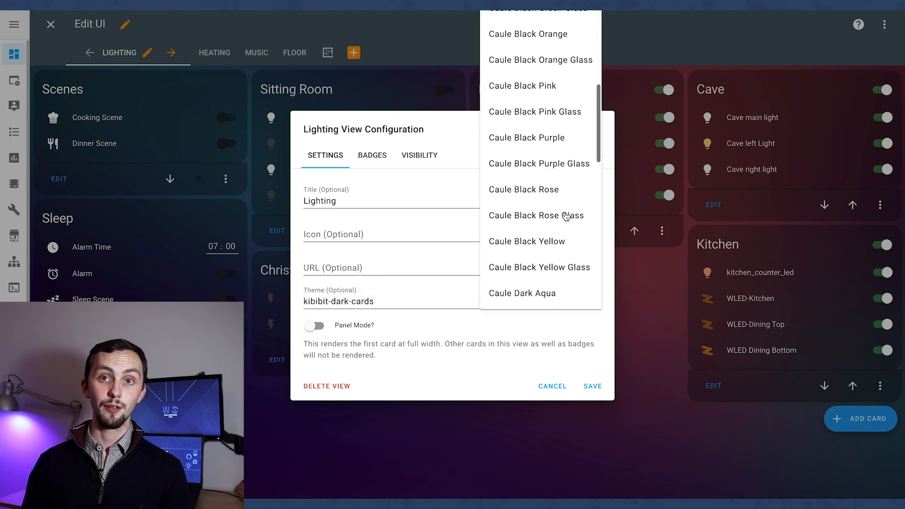
left_click(522, 85)
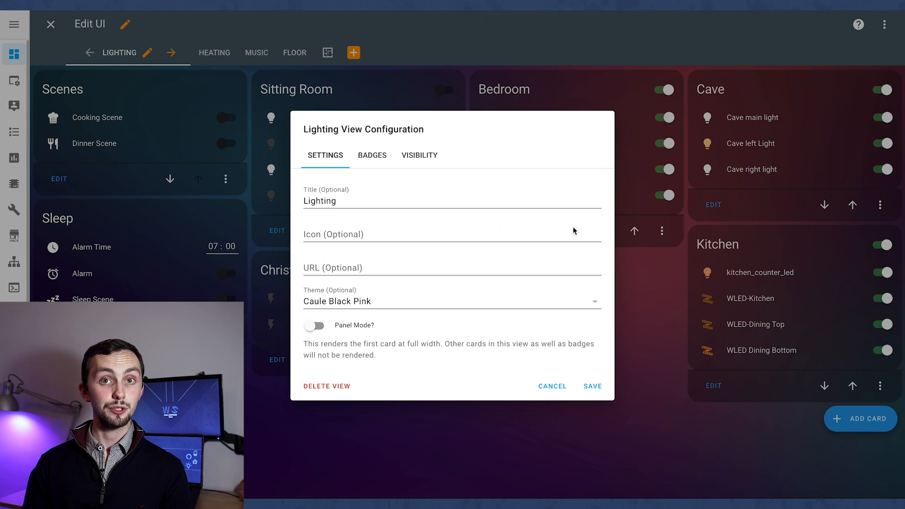